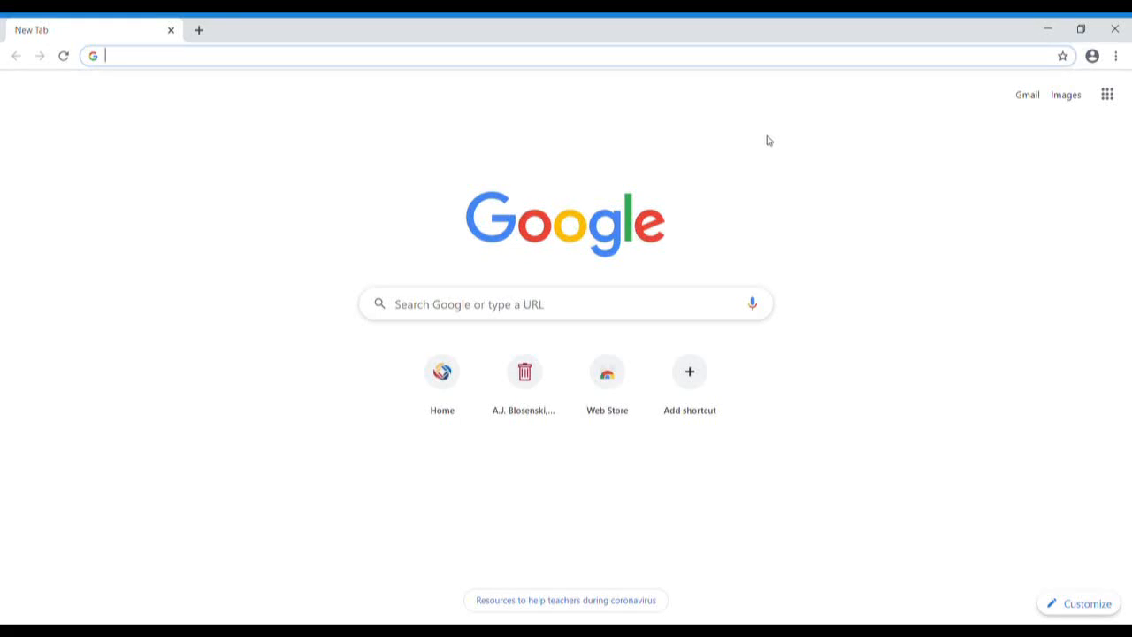
mouse_move(949, 351)
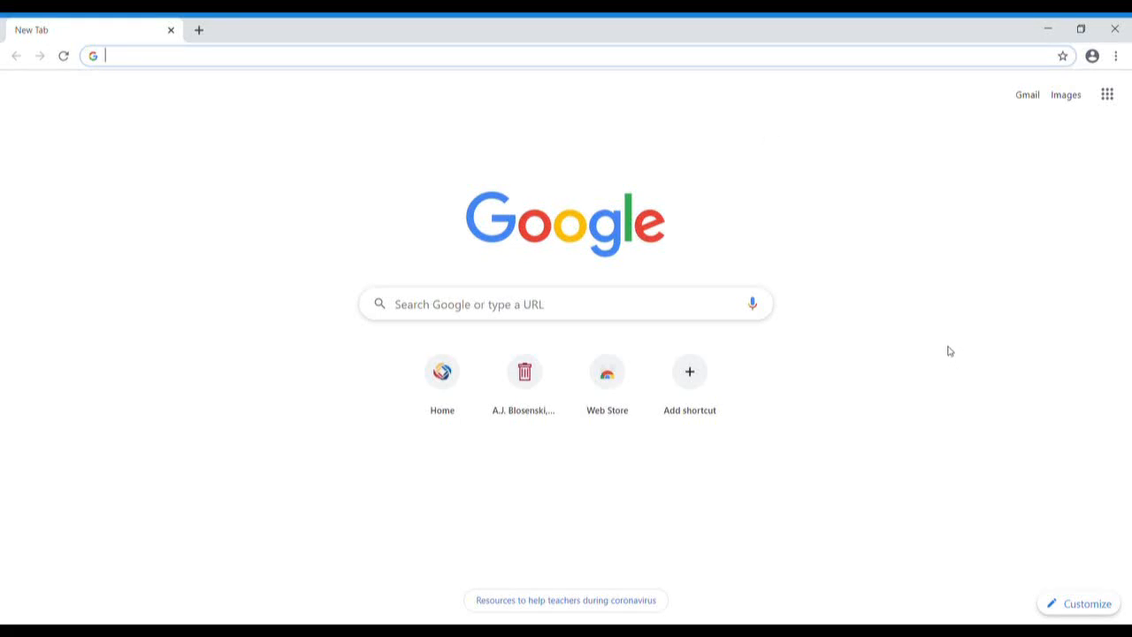
mouse_move(855, 287)
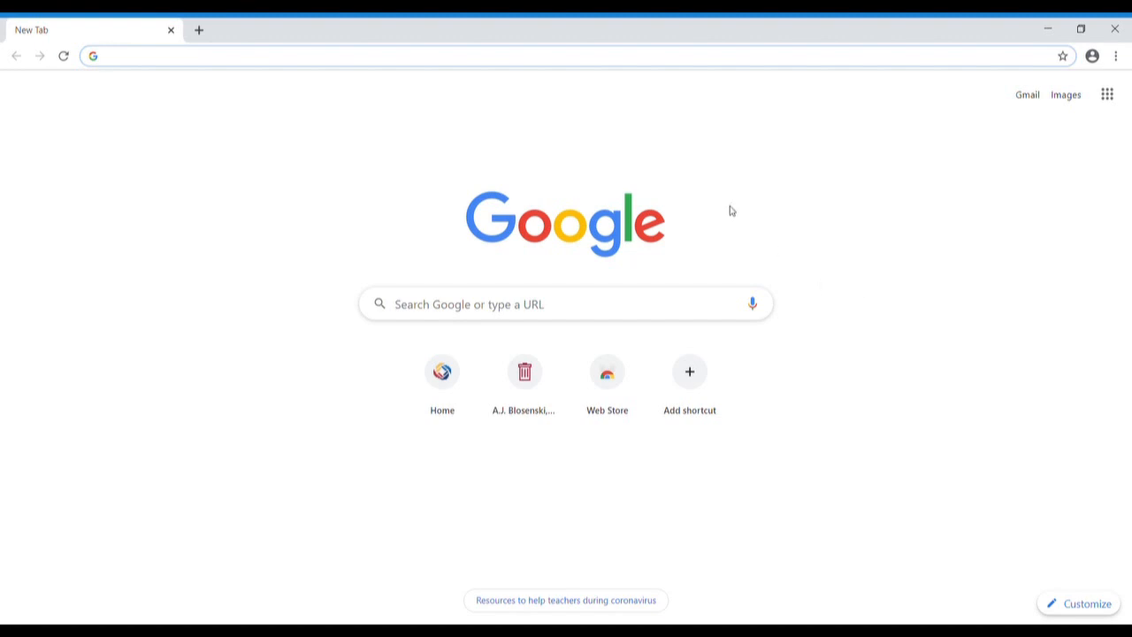
mouse_move(674, 344)
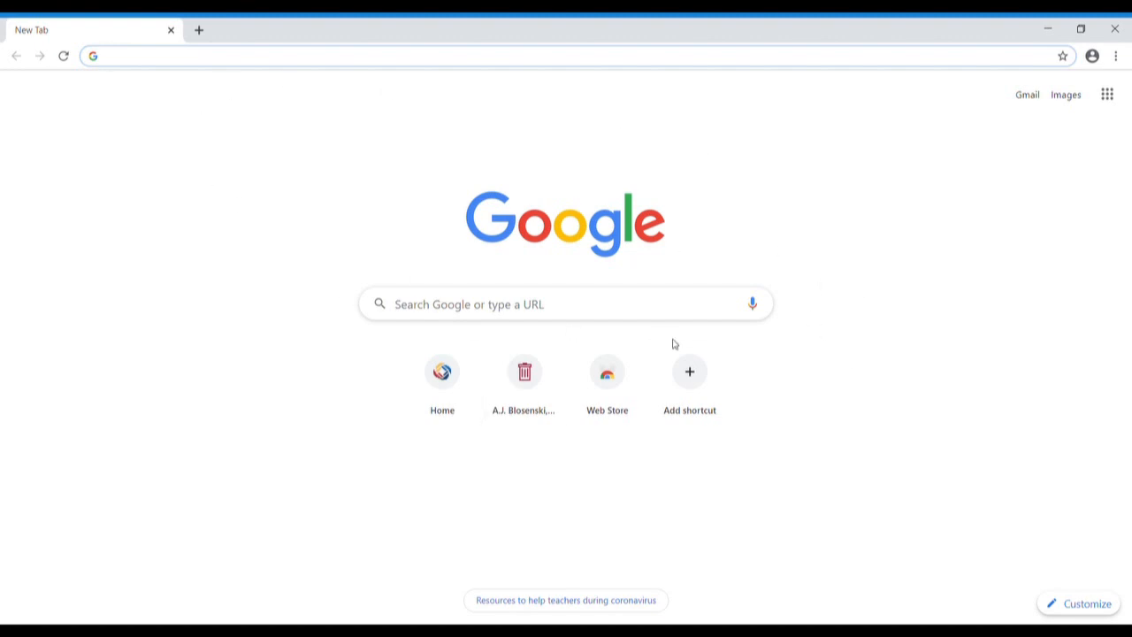
mouse_move(993, 183)
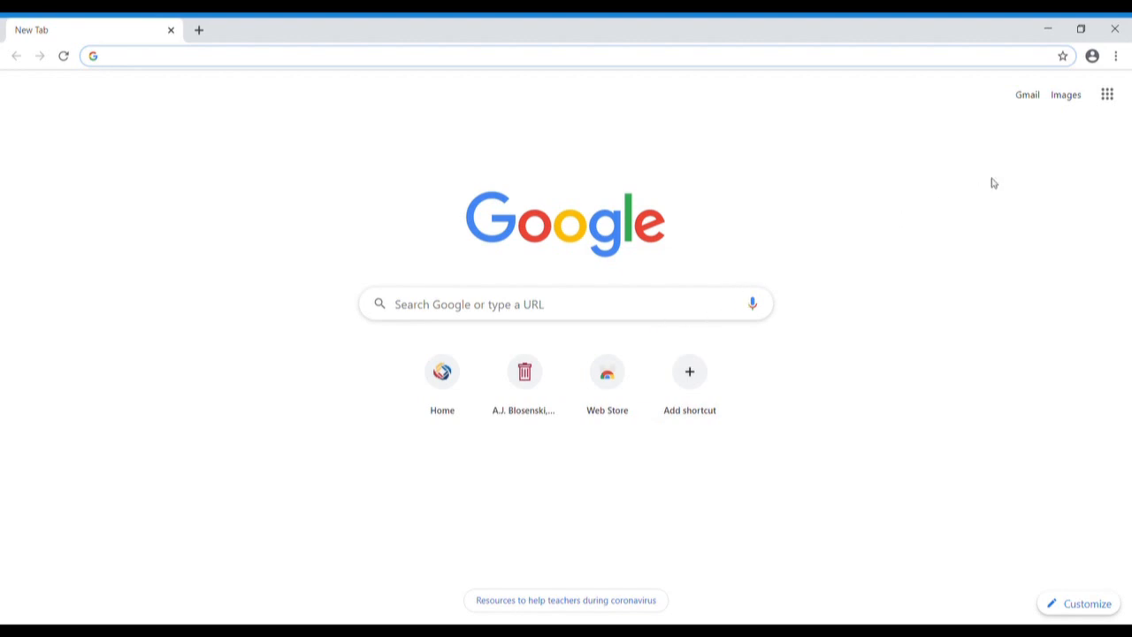
mouse_move(1107, 95)
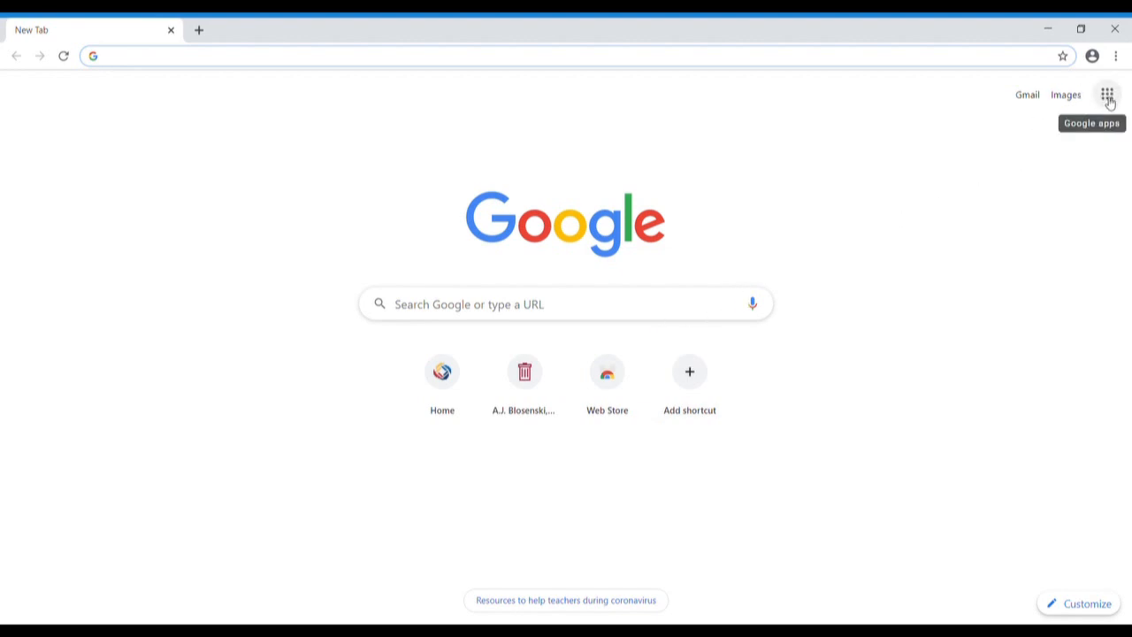
Step: Open the Google Account page from the Google apps grid
left_click(1107, 95)
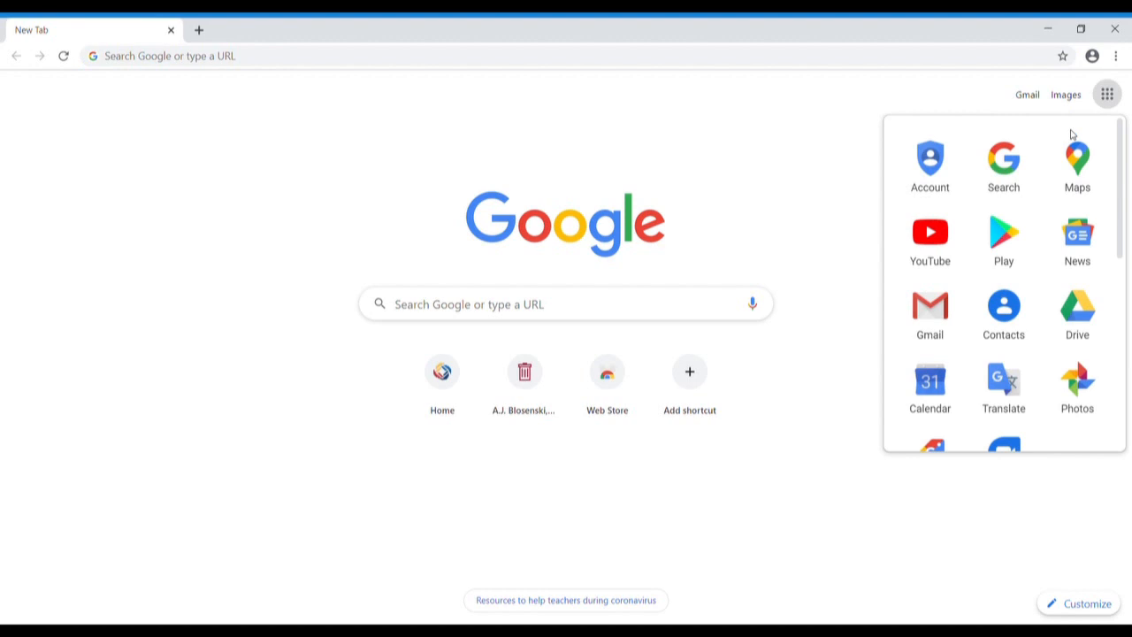
left_click(929, 163)
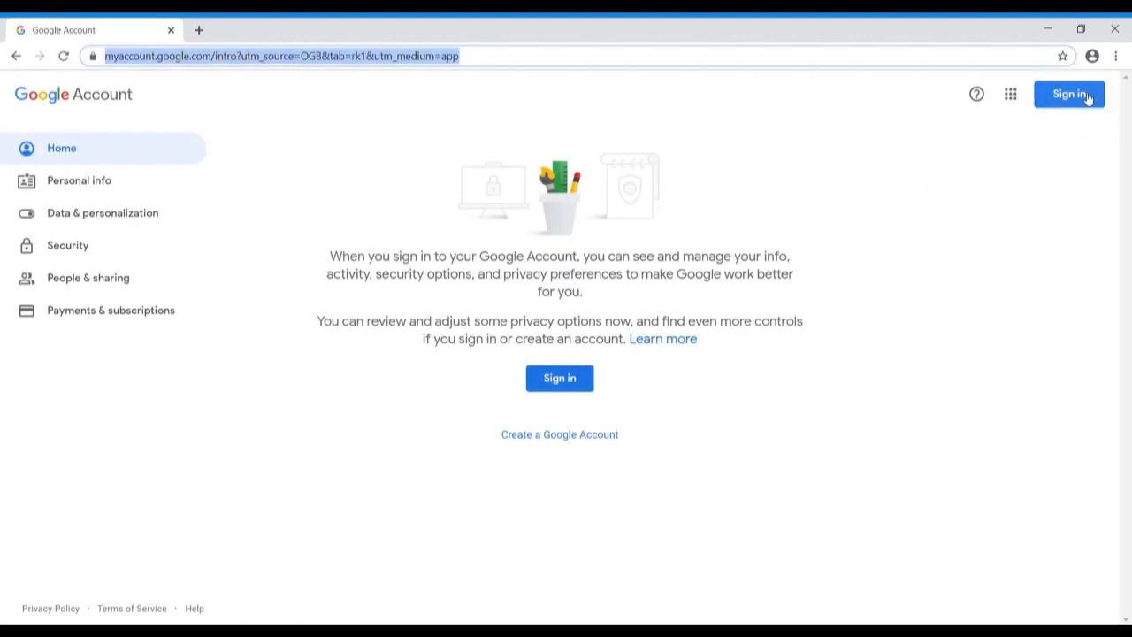
mouse_move(569, 348)
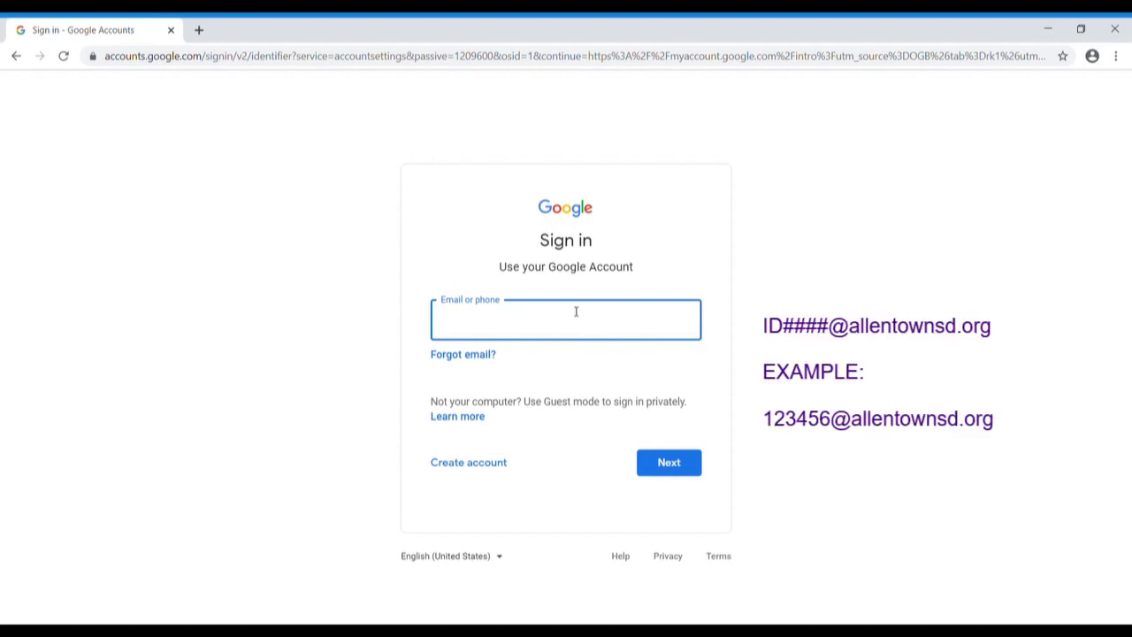
Step: Enter the school email address on Google sign-in and continue
left_click(566, 319)
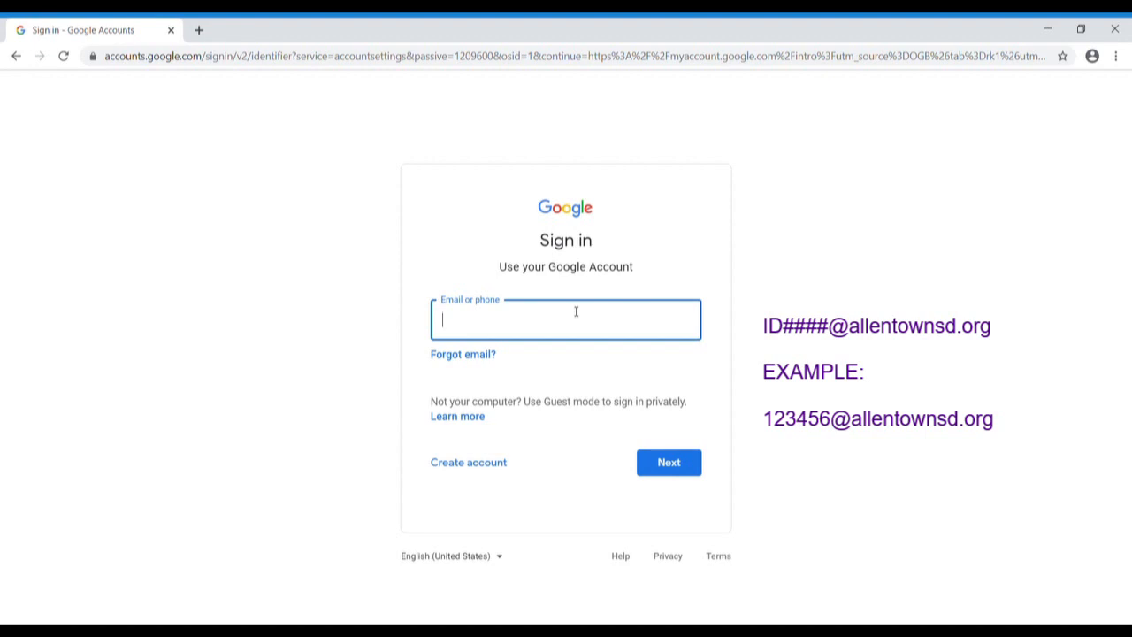
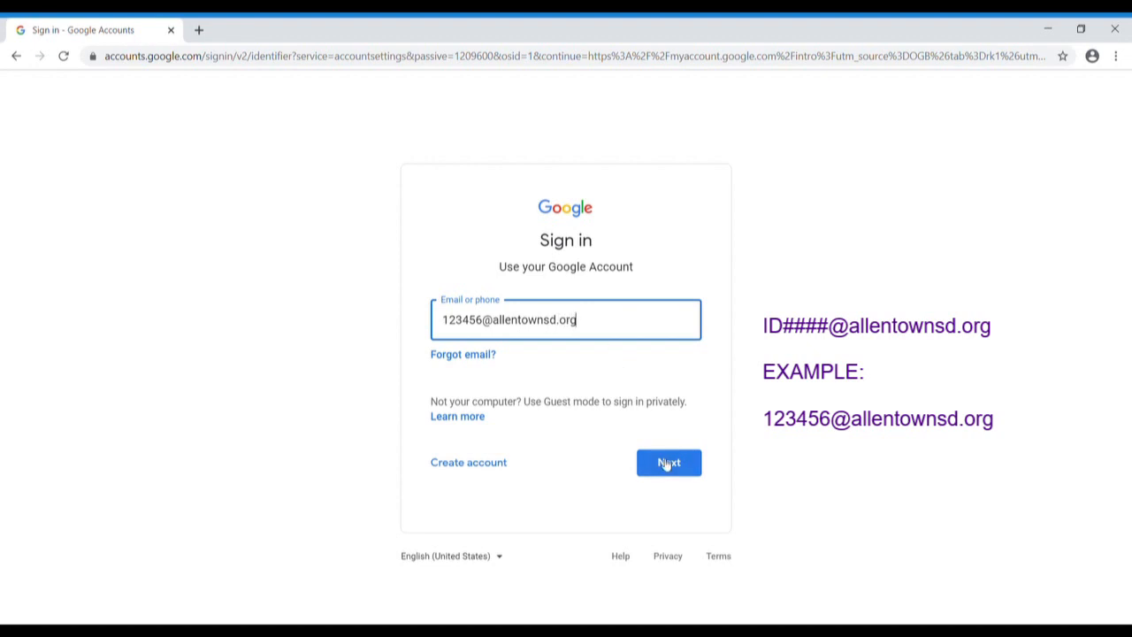
mouse_move(669, 462)
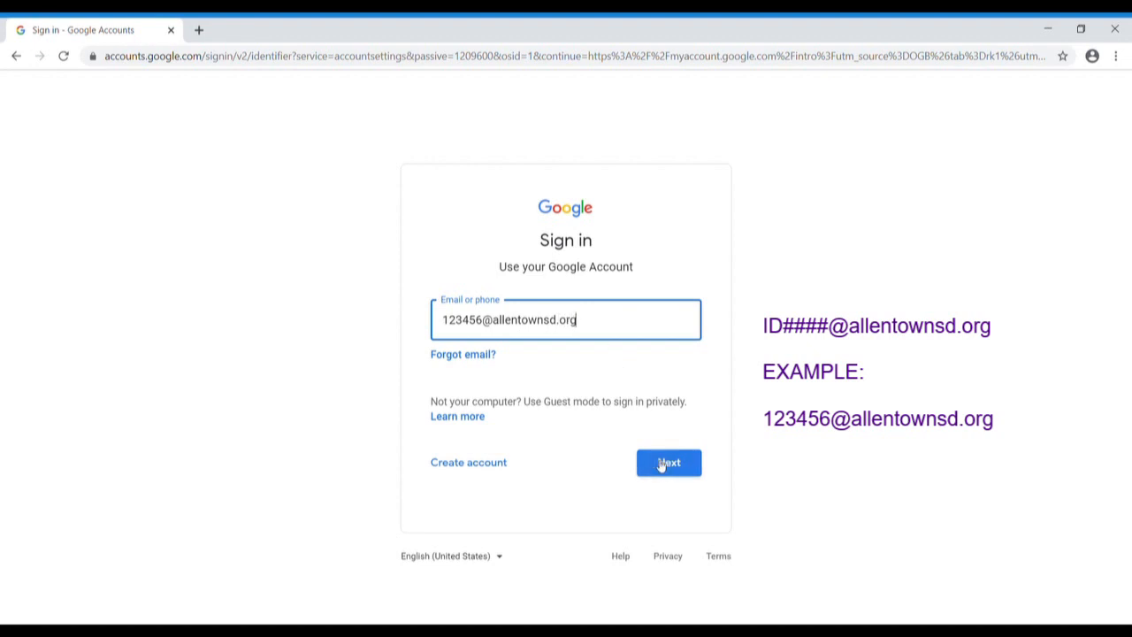
left_click(669, 462)
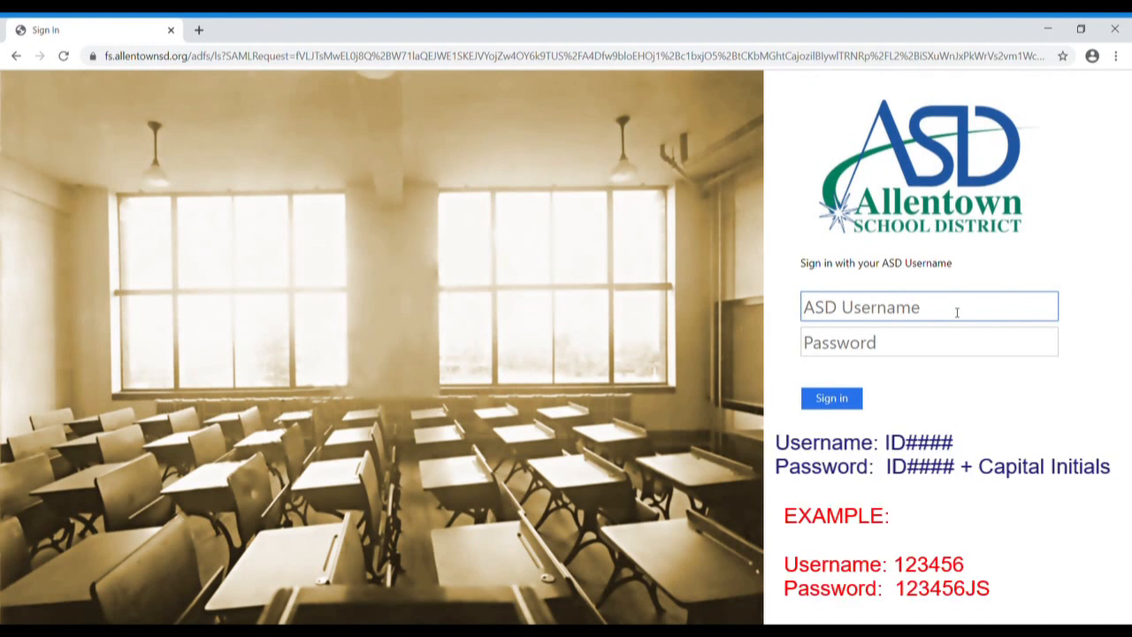
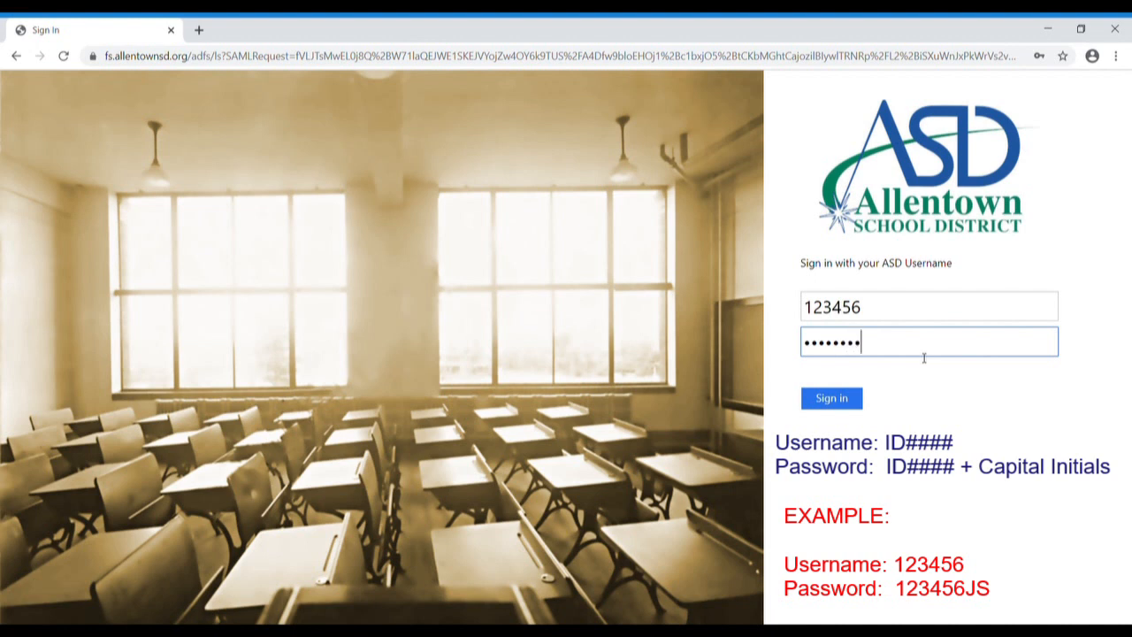
Step: Sign in to Allentown School District with the ID username and password
left_click(830, 398)
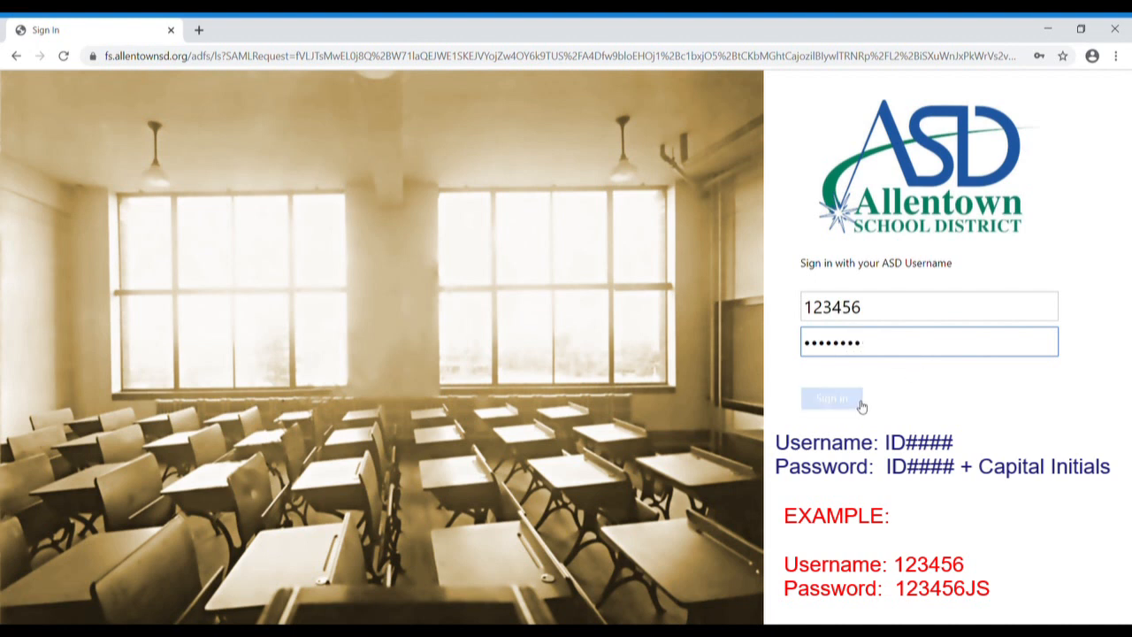
left_click(830, 398)
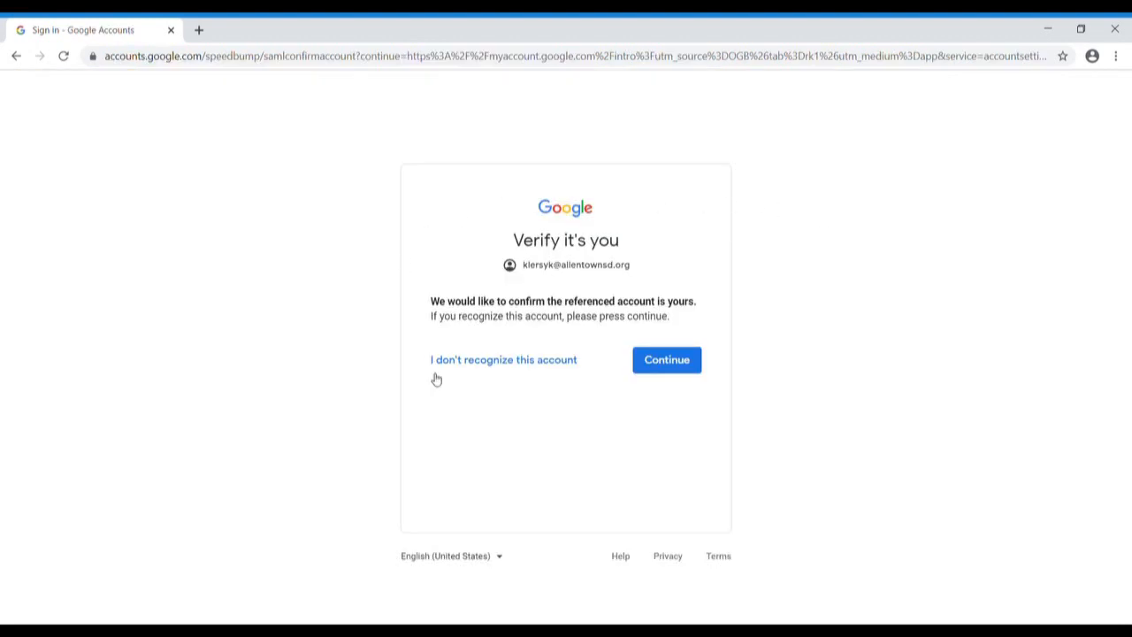
mouse_move(644, 269)
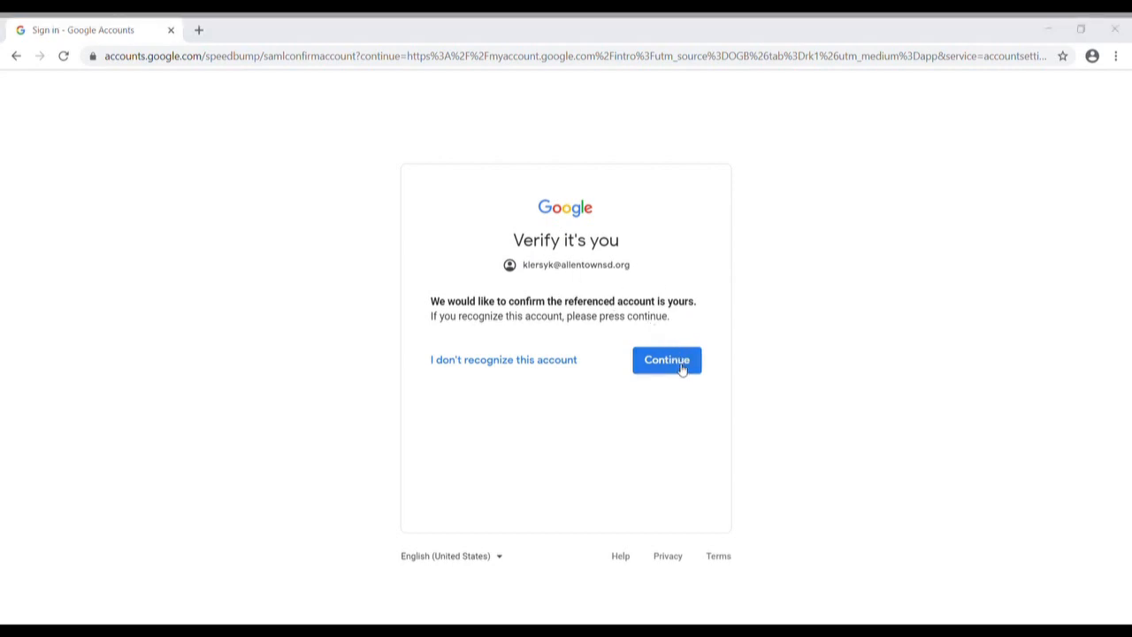
Step: Continue on the Verify it's you page to confirm the school account
left_click(666, 360)
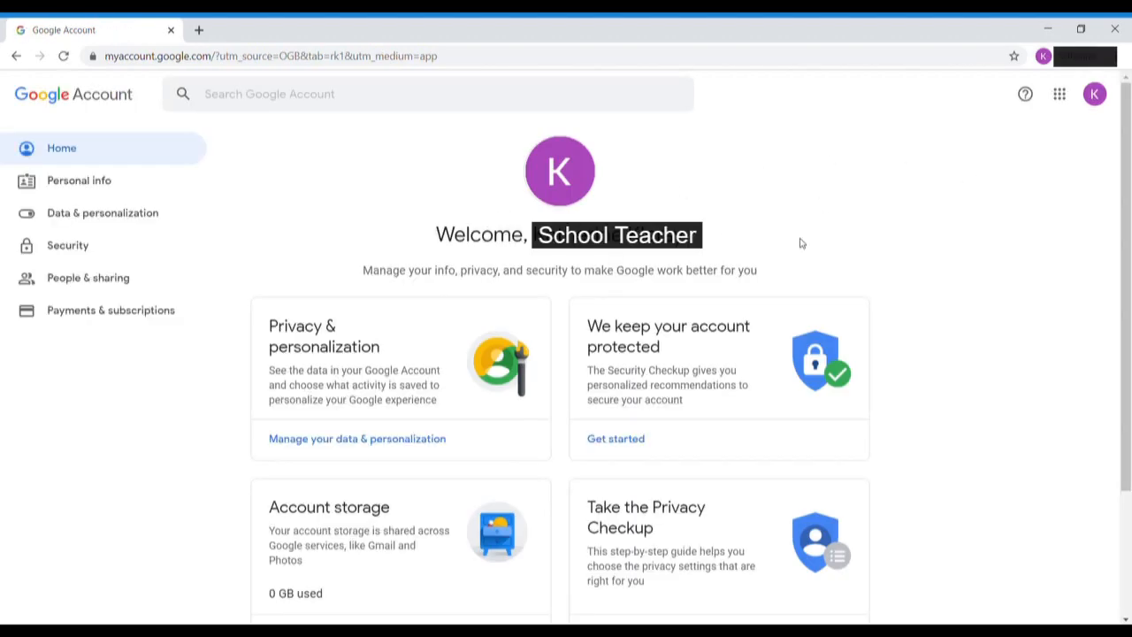
mouse_move(712, 265)
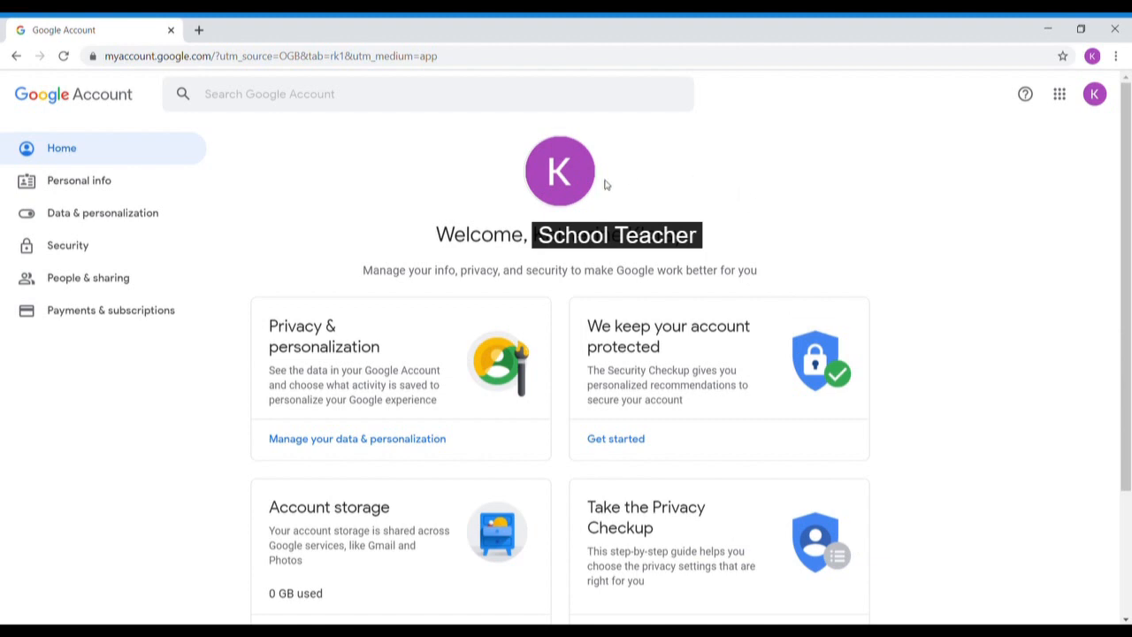
mouse_move(1059, 94)
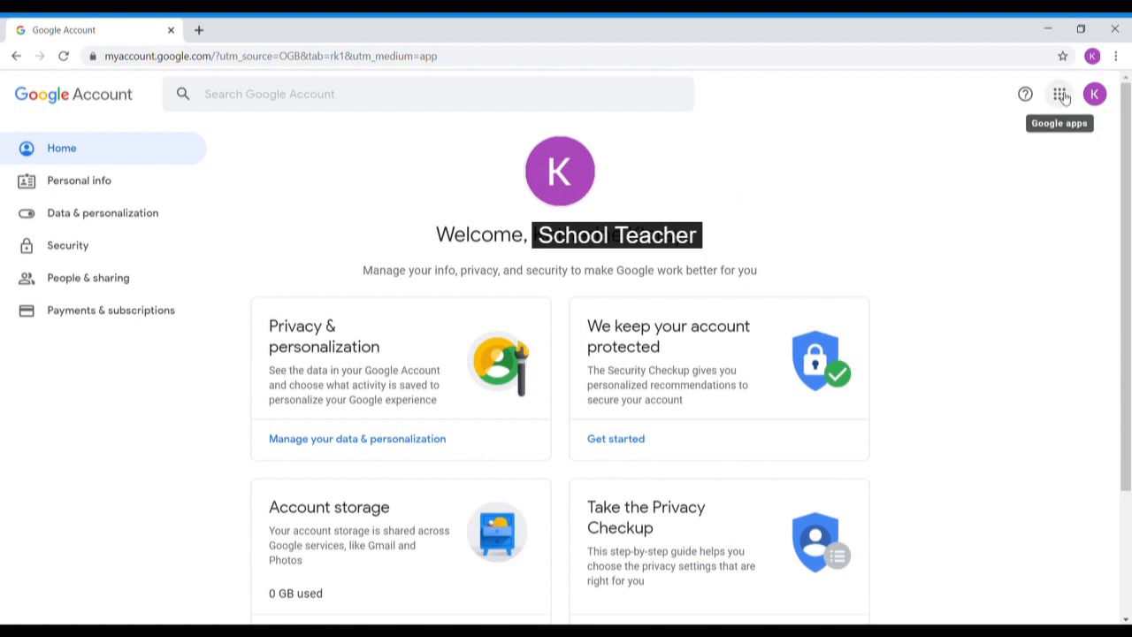
Step: Launch Classroom from the Google apps grid
left_click(1060, 94)
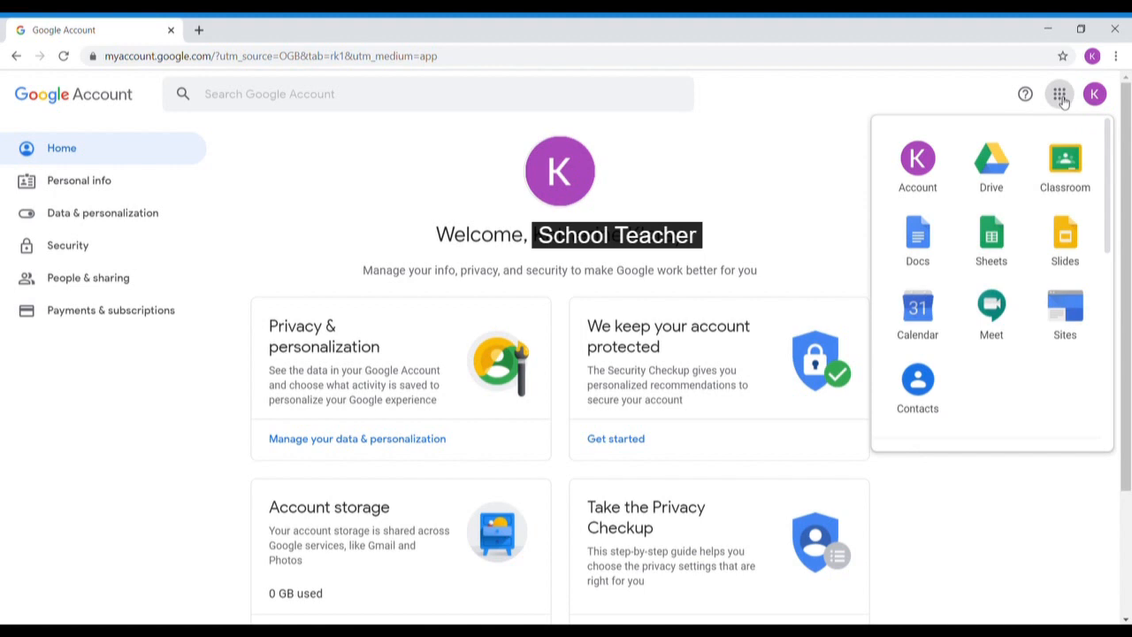
left_click(1065, 163)
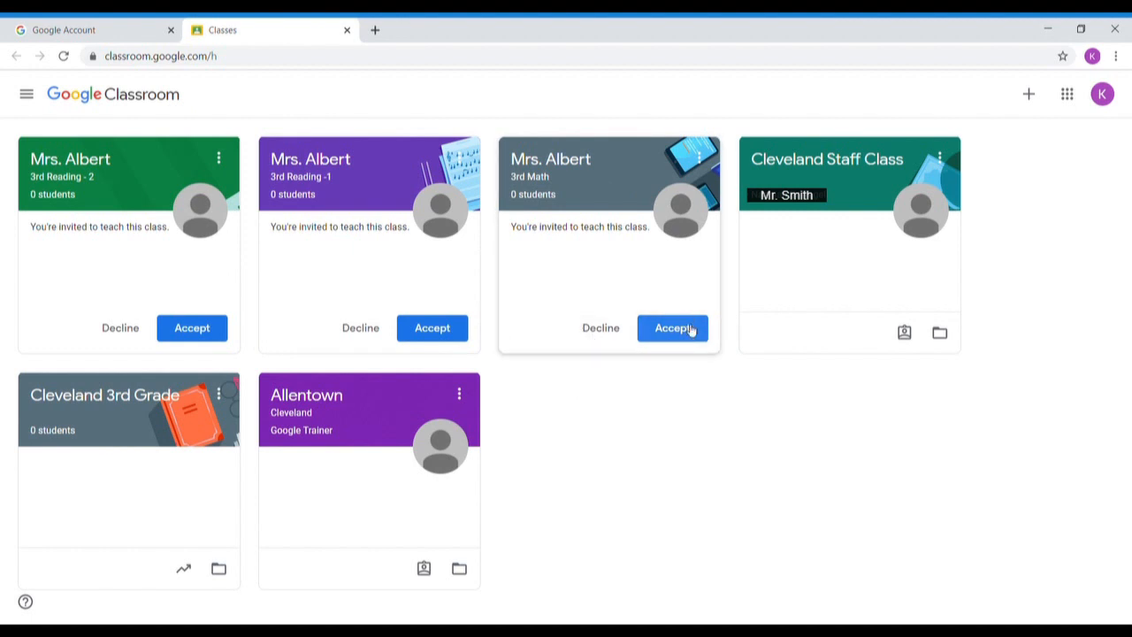
mouse_move(692, 339)
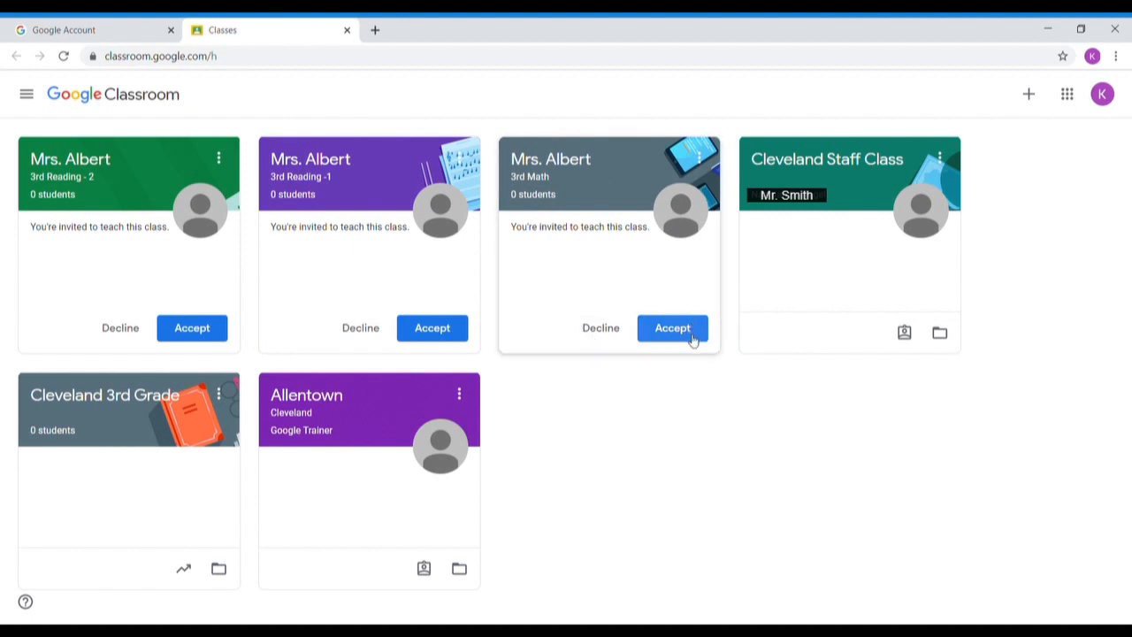